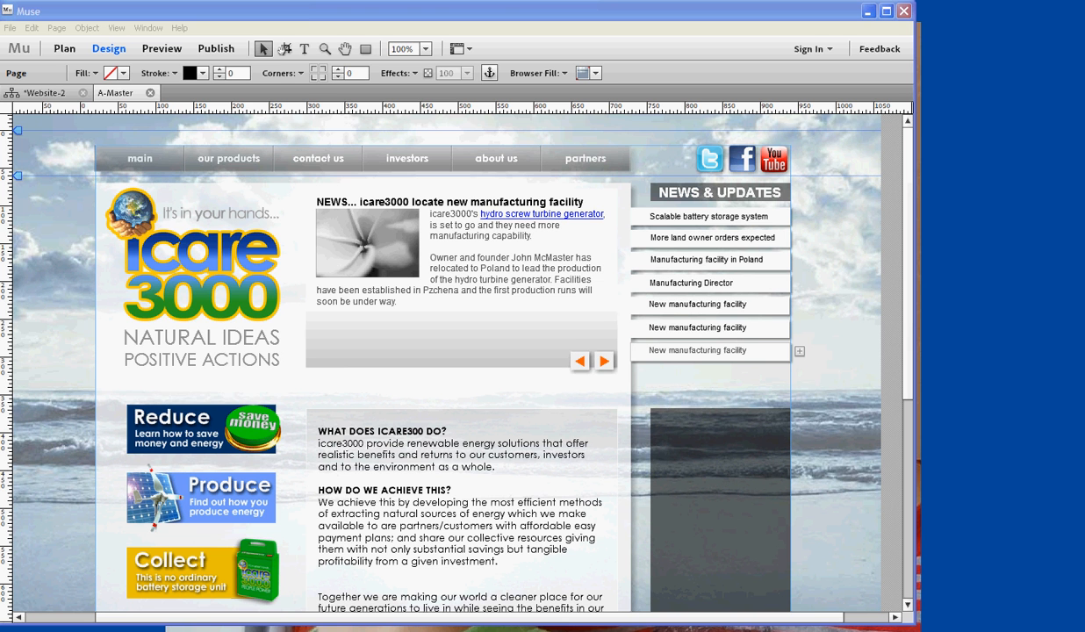
mouse_move(881, 412)
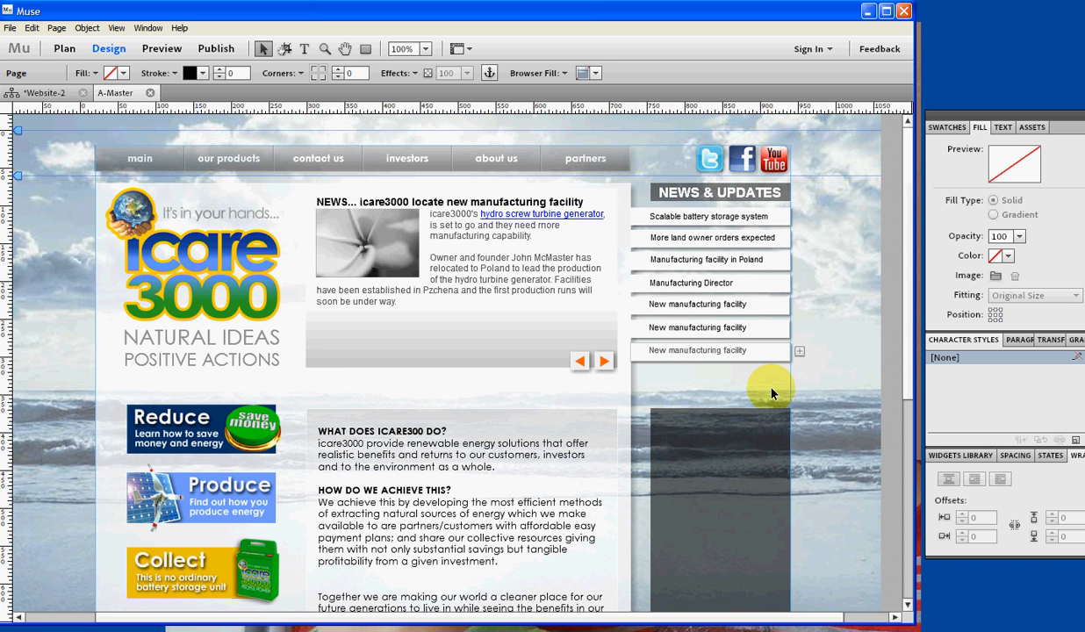
mouse_move(922, 315)
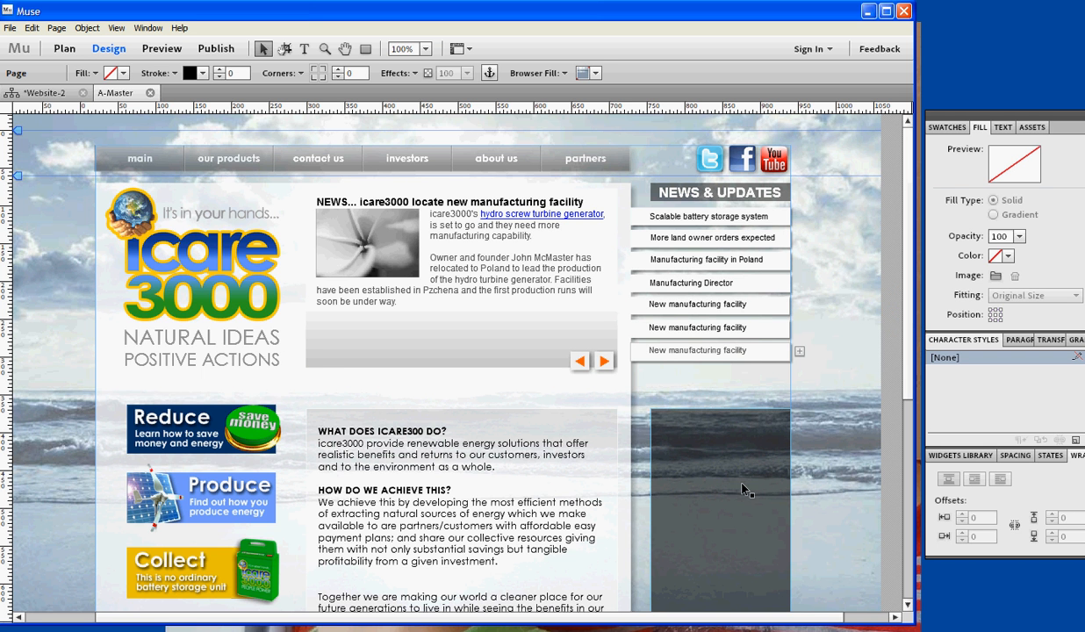
mouse_move(715, 490)
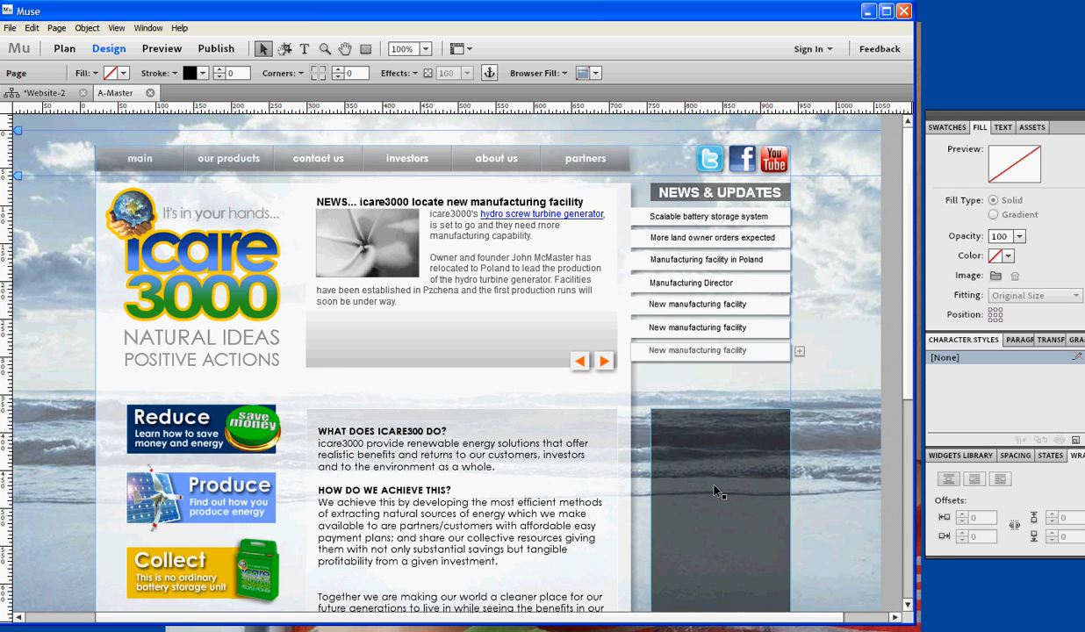
mouse_move(762, 393)
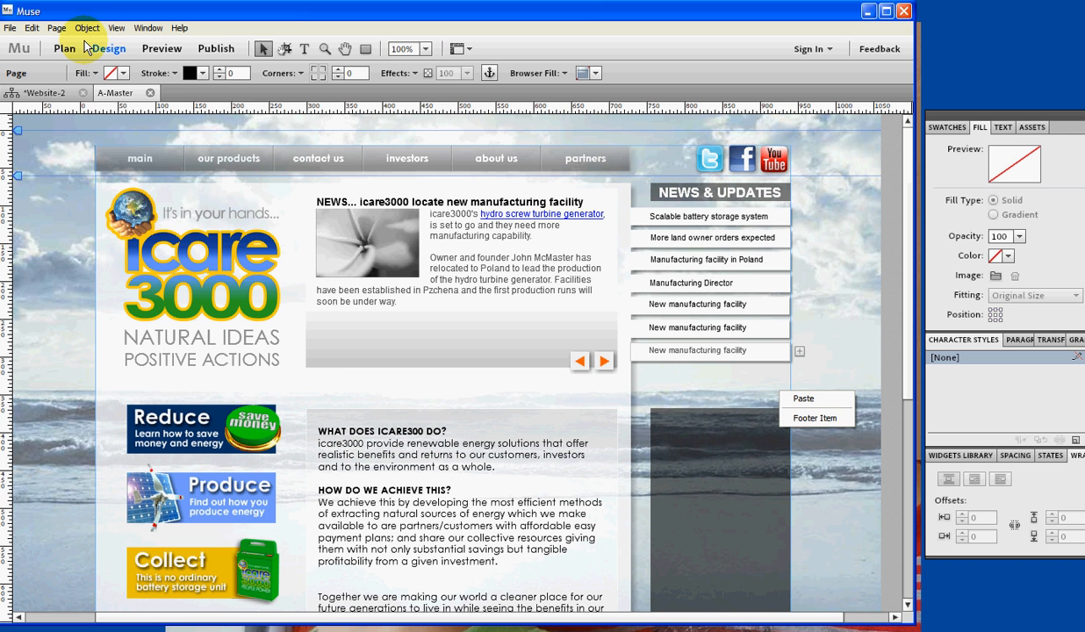
Open the Object menu to reach the Unlock All on Page option.
click(87, 27)
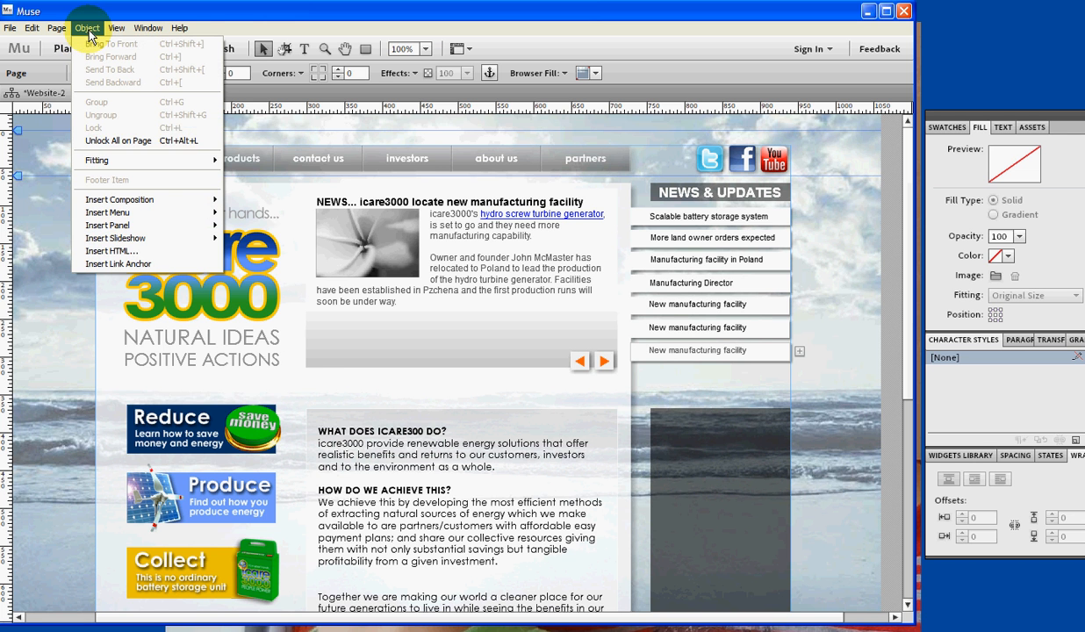
mouse_move(118, 140)
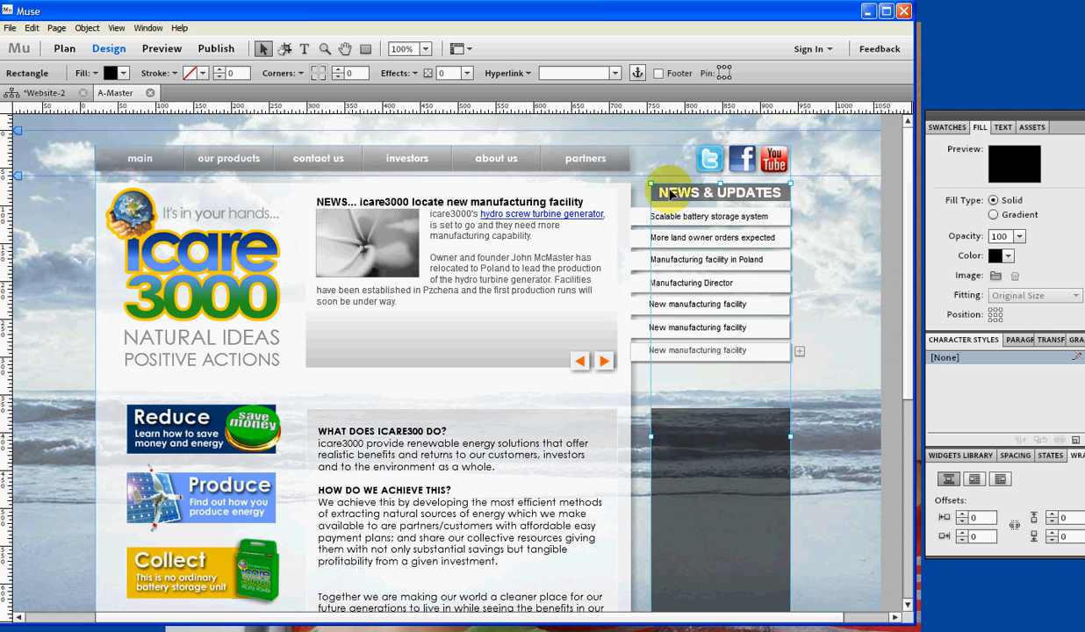
mouse_move(832, 574)
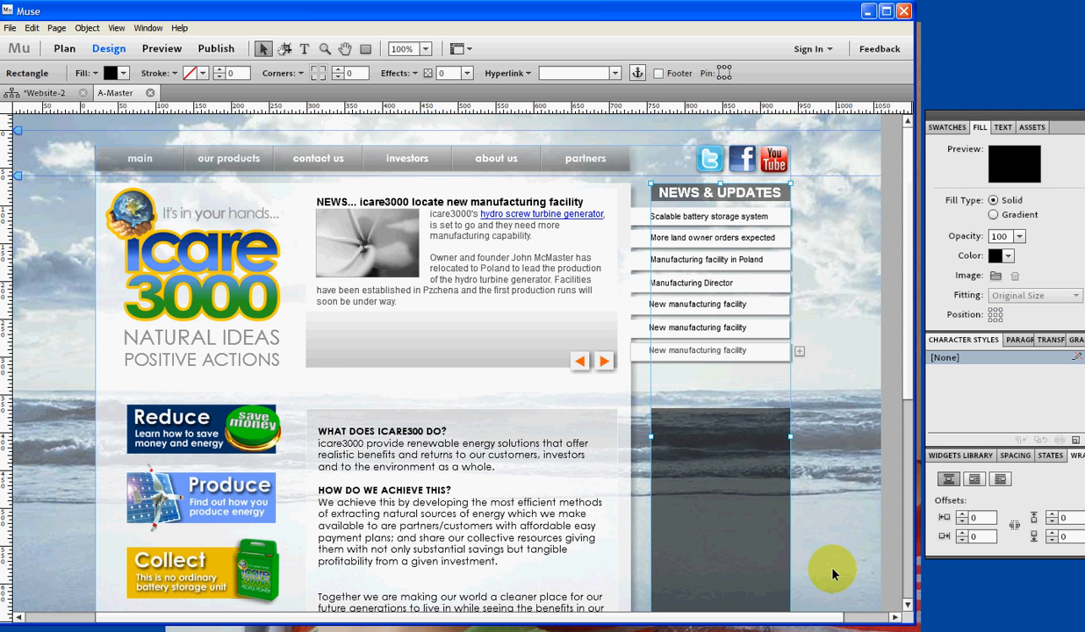
mouse_move(901, 355)
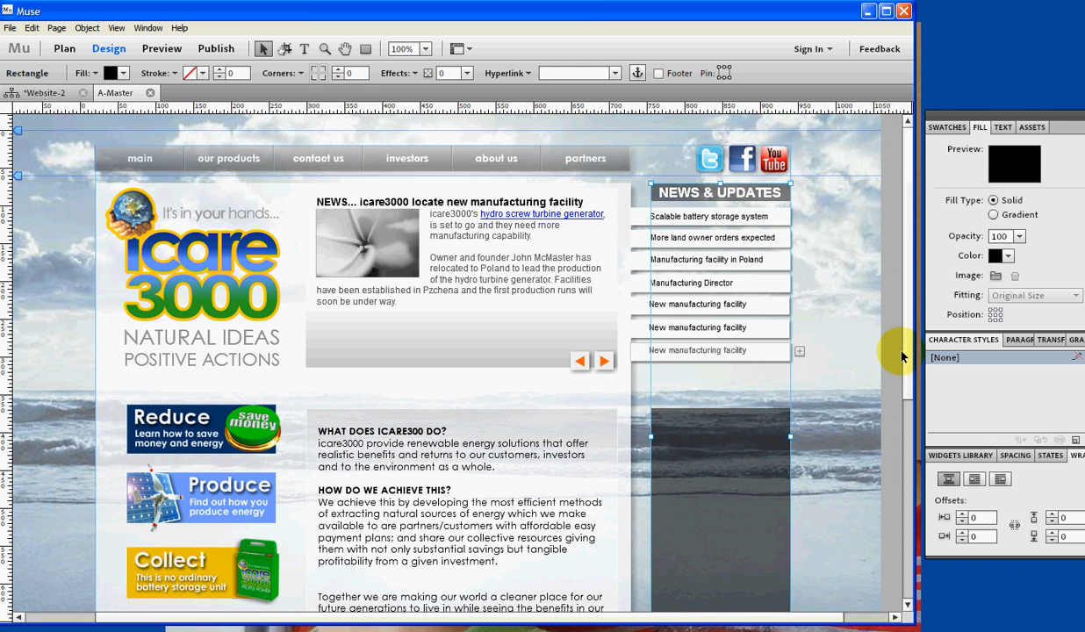
scroll(down, 3)
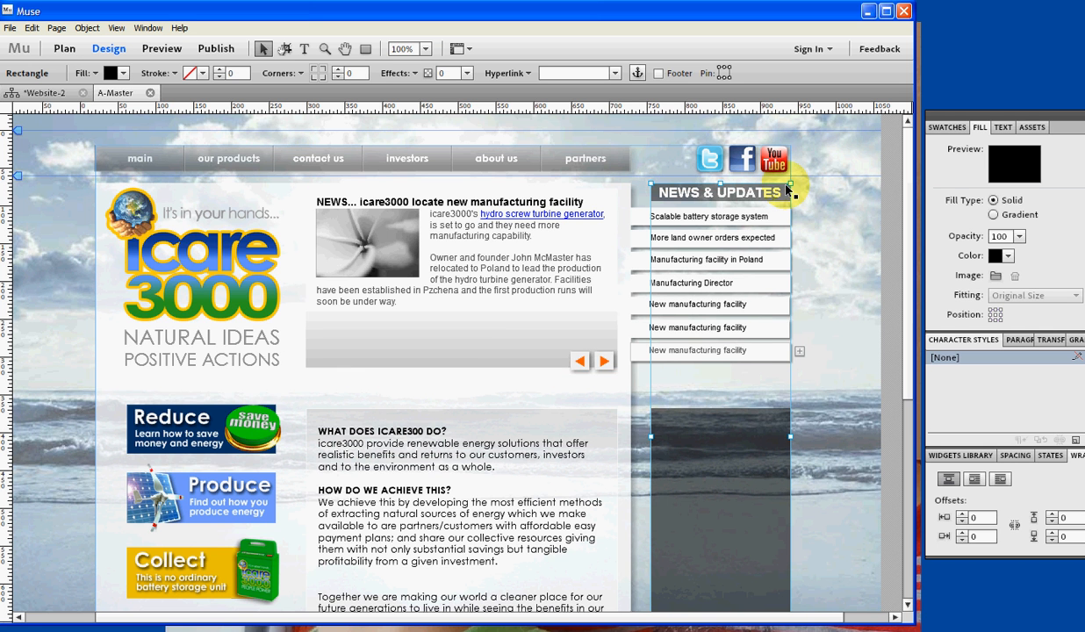
mouse_move(757, 400)
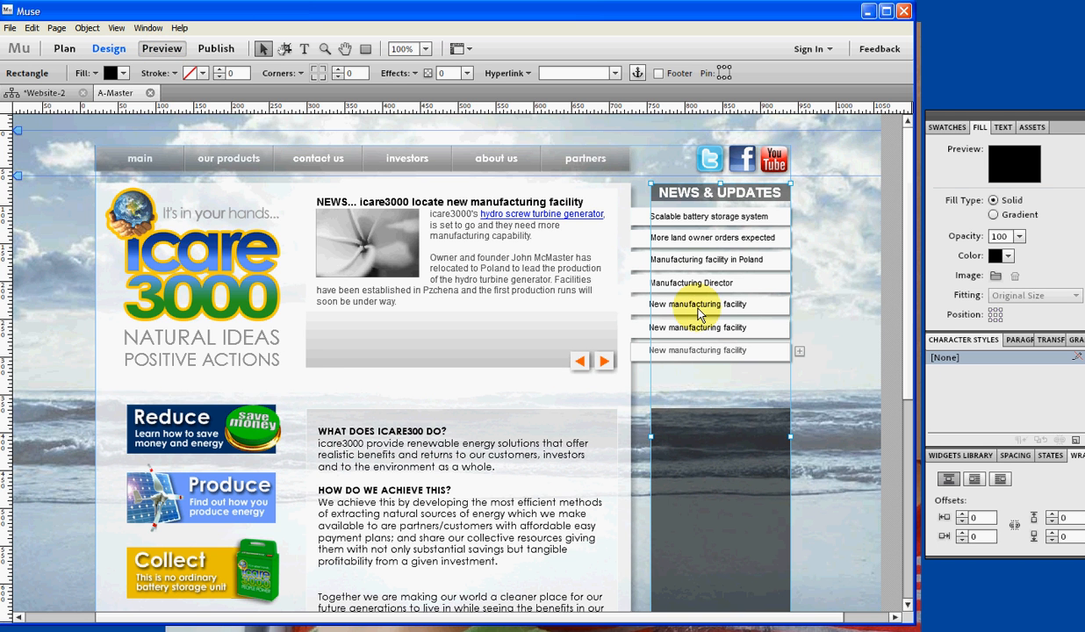
mouse_move(825, 414)
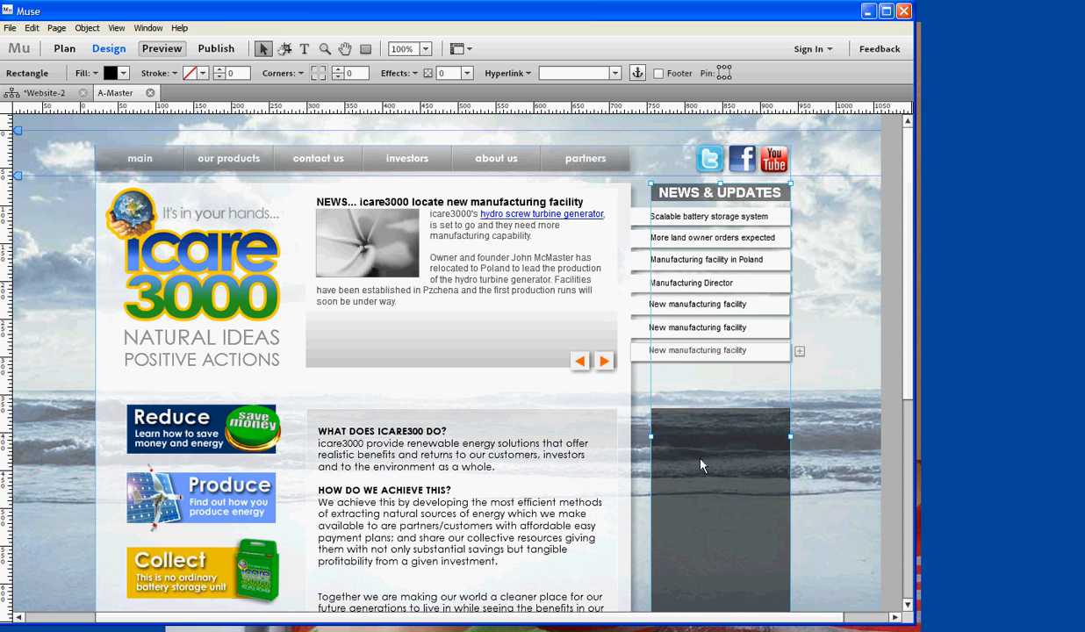
click(161, 48)
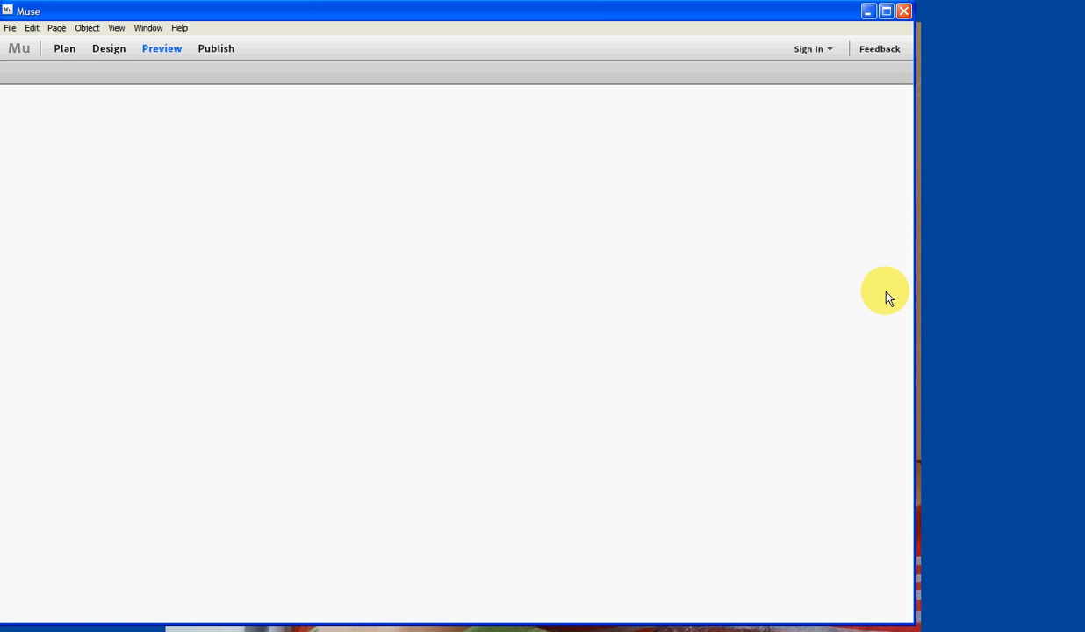
mouse_move(870, 292)
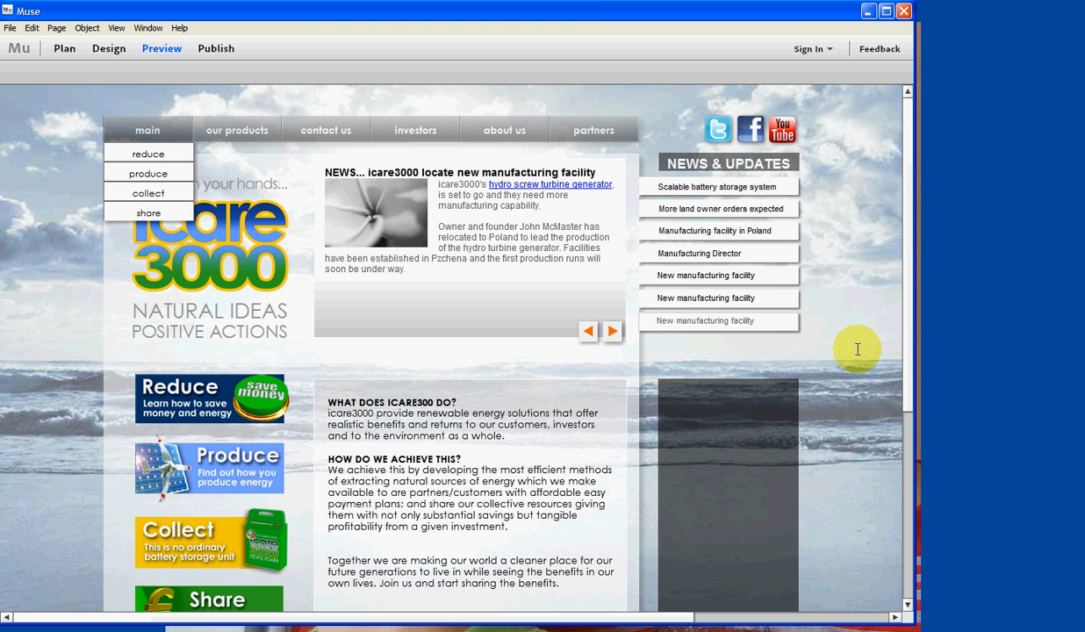
mouse_move(235, 86)
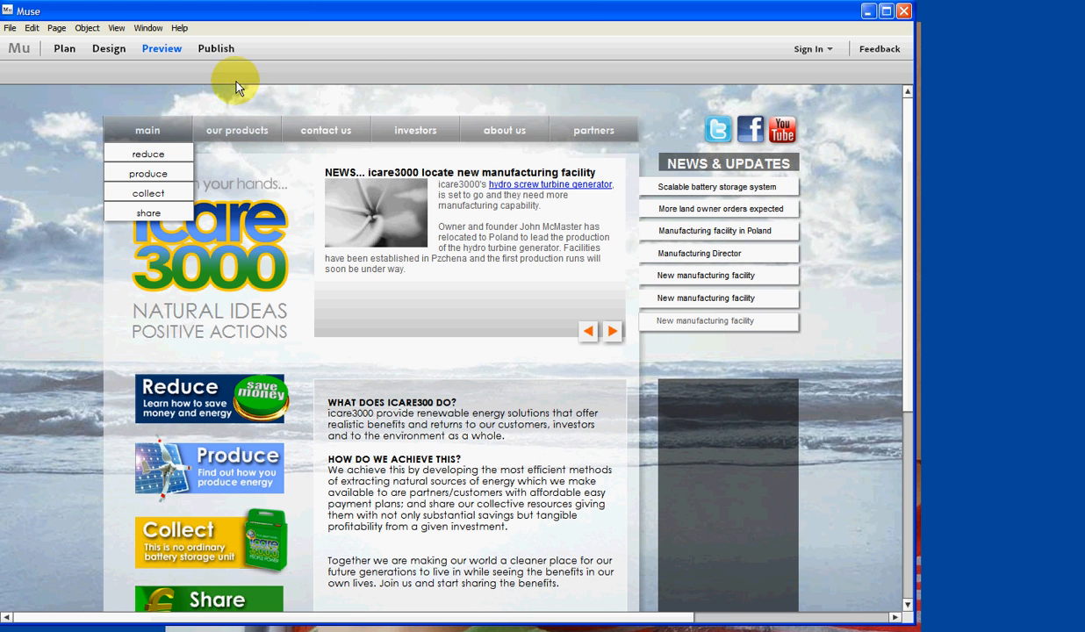
mouse_move(148, 123)
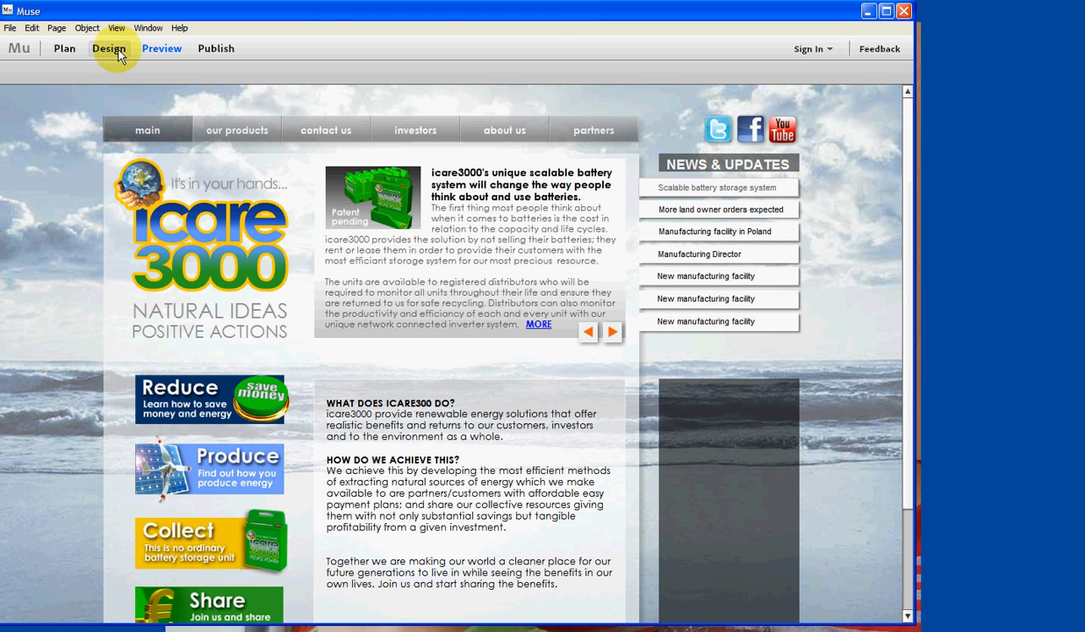
click(109, 48)
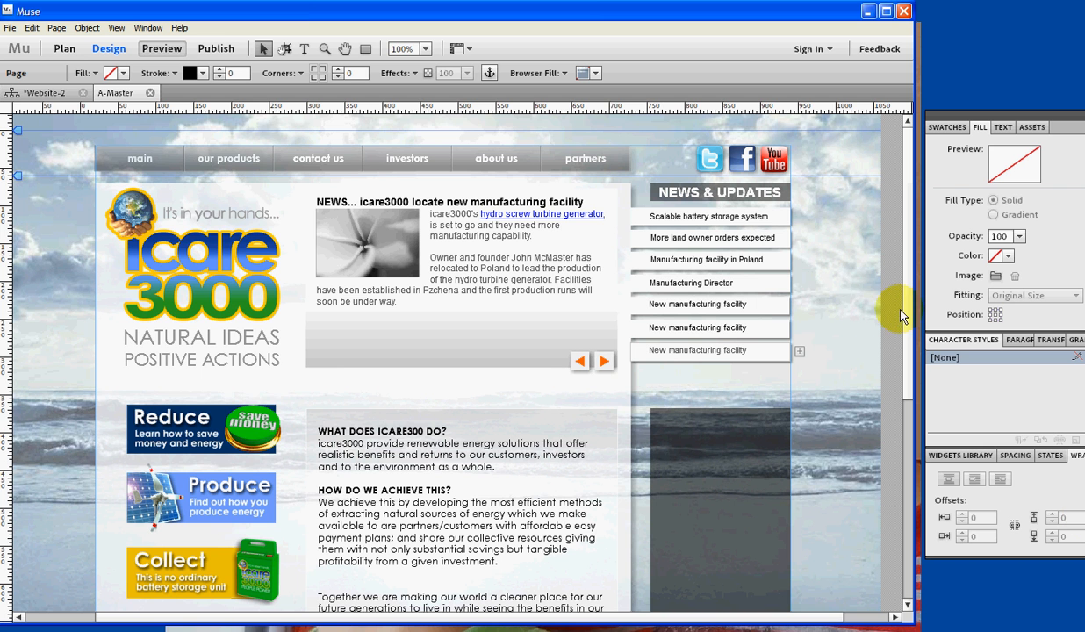
mouse_move(912, 318)
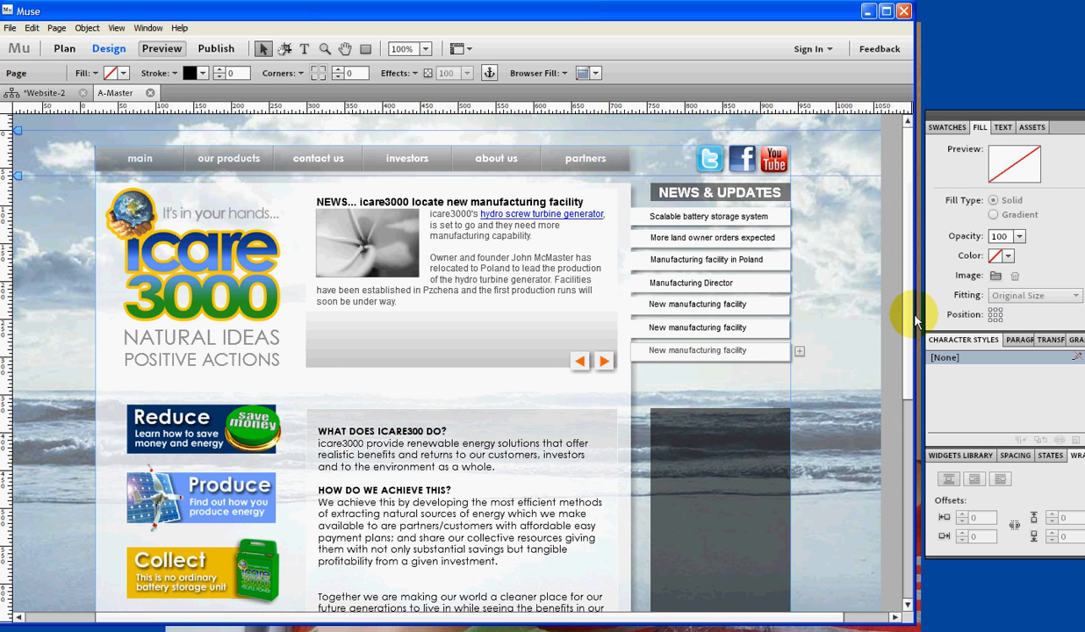
Preview the icare3000 page and switch between two News & Updates stories.
click(161, 48)
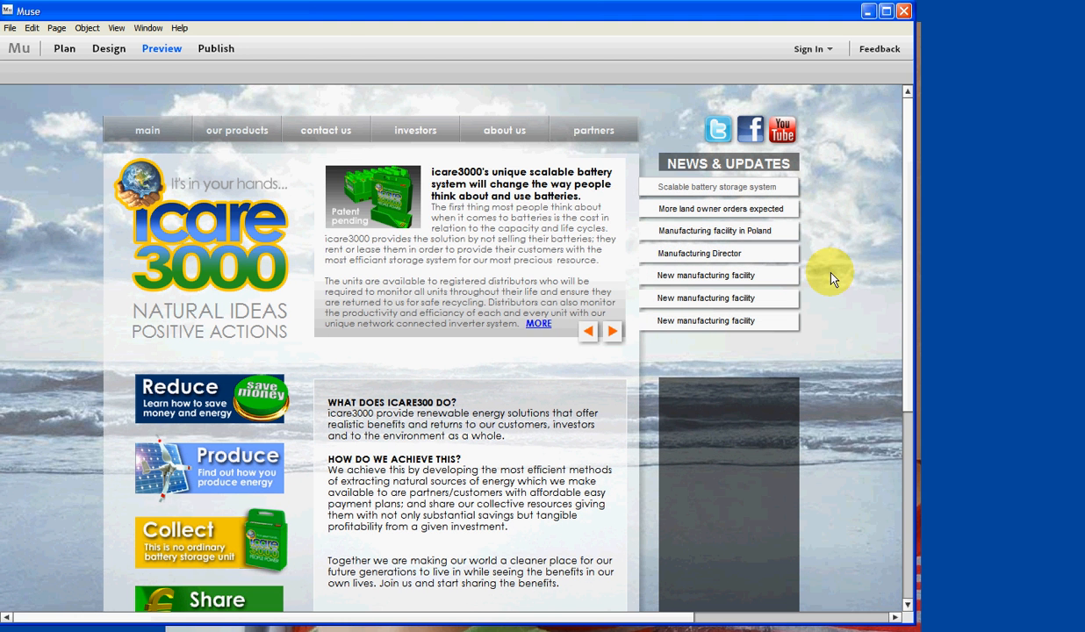
click(715, 230)
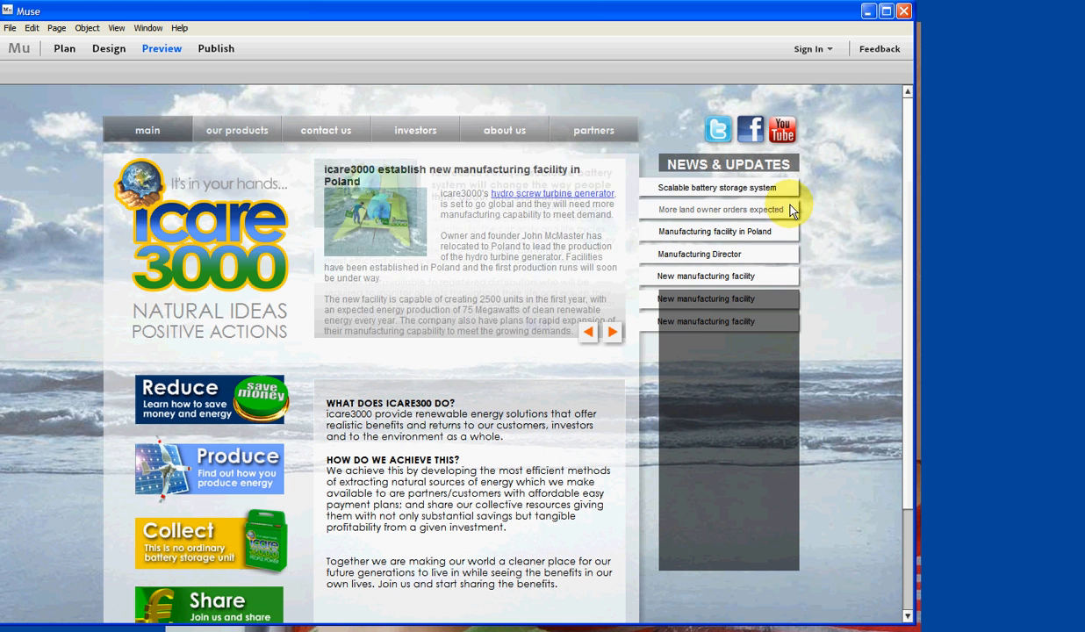
click(717, 187)
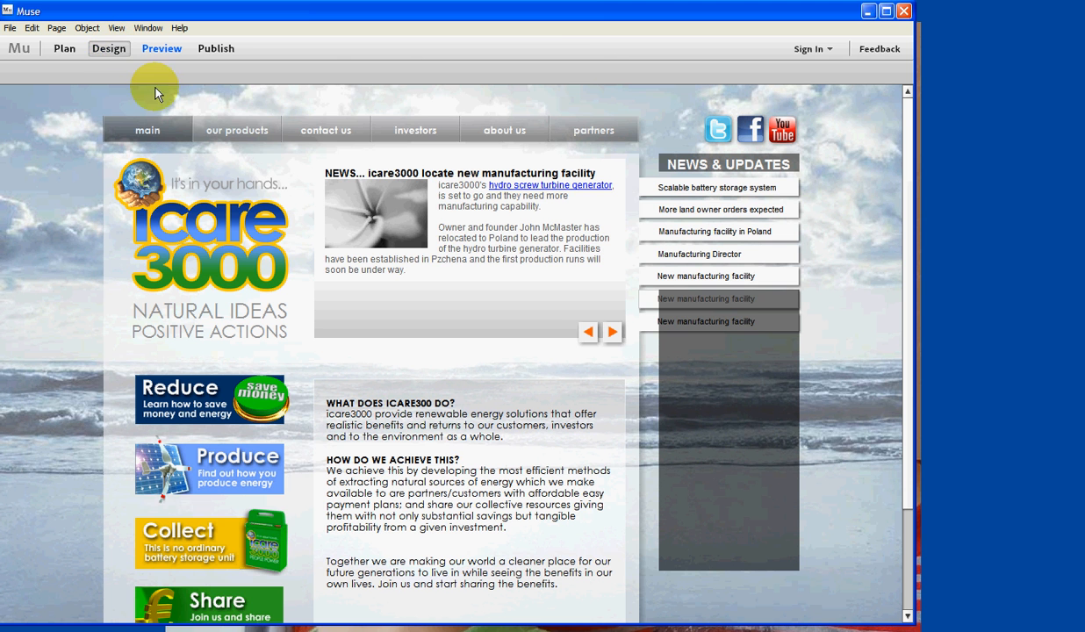
Return to Design to inspect the holding rectangle, then preview the page again.
click(108, 48)
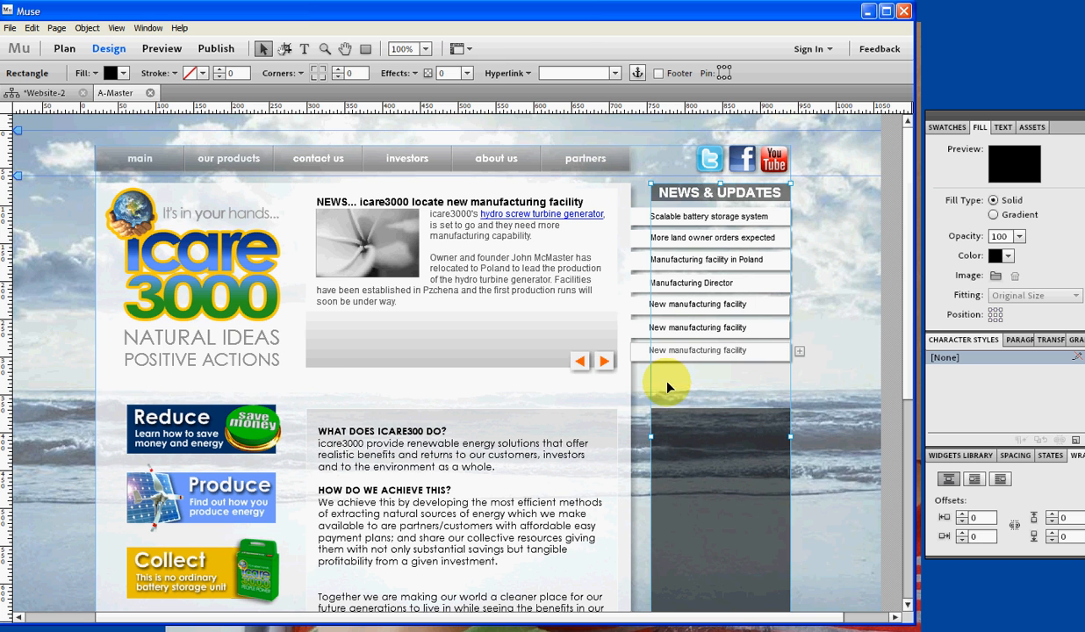
mouse_move(781, 193)
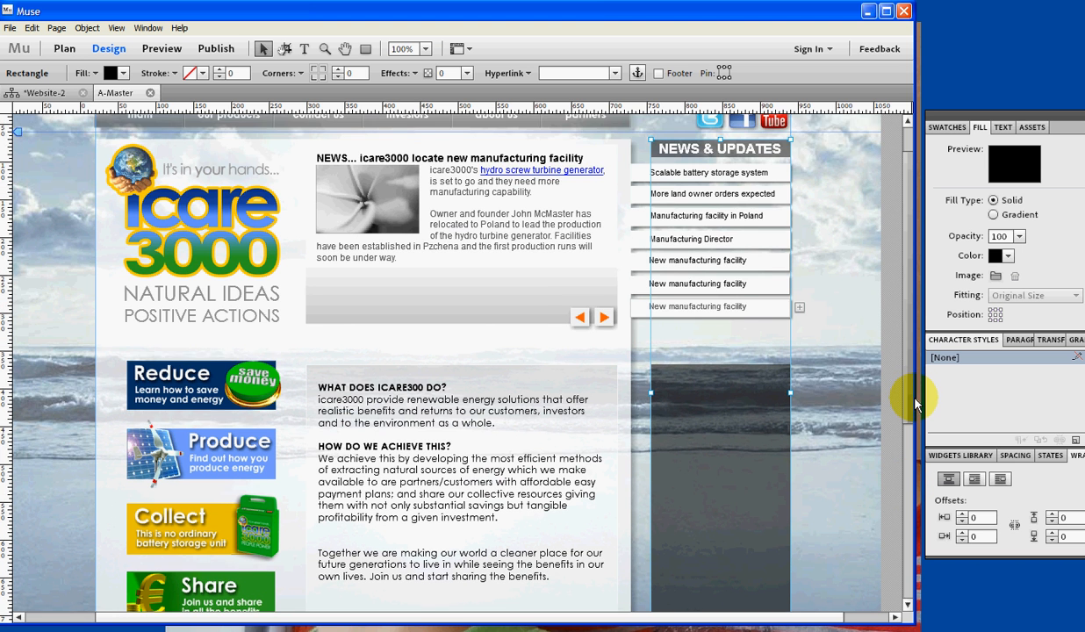
click(162, 49)
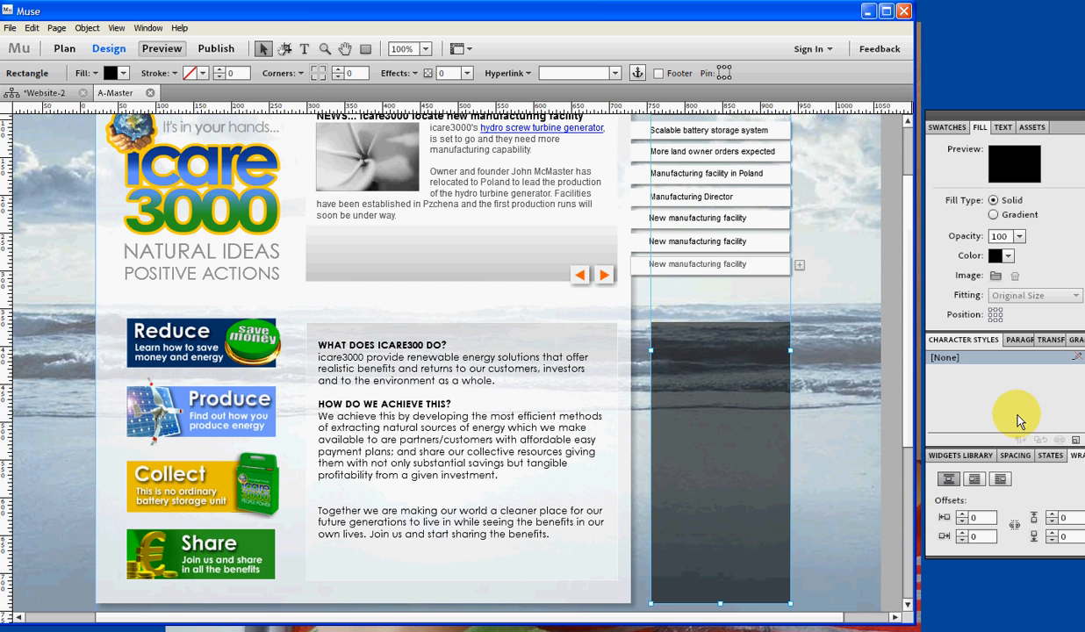
mouse_move(640, 340)
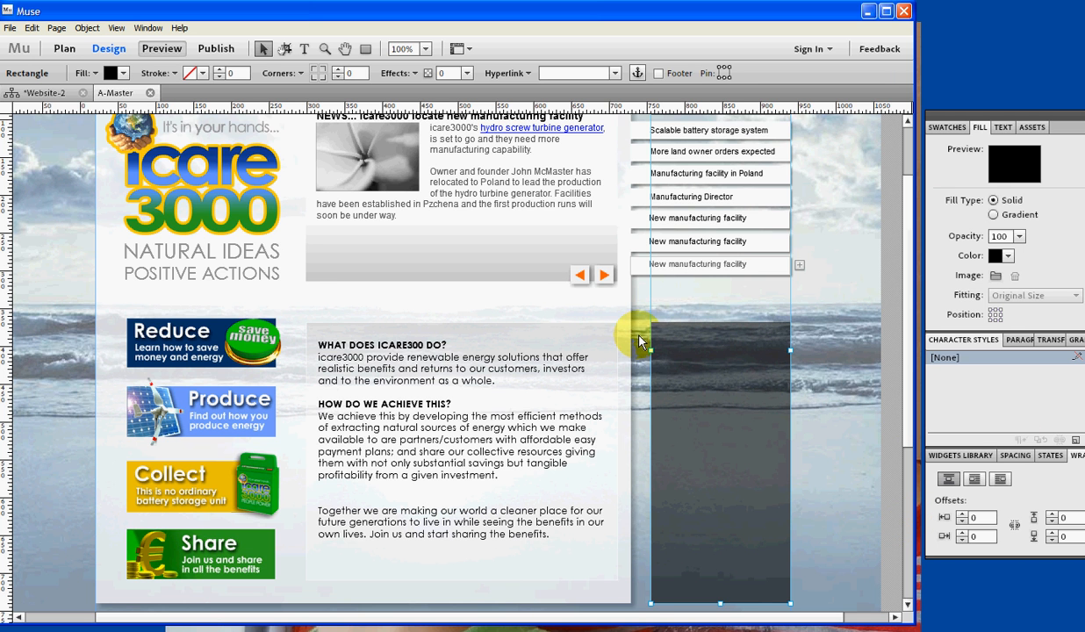
click(162, 49)
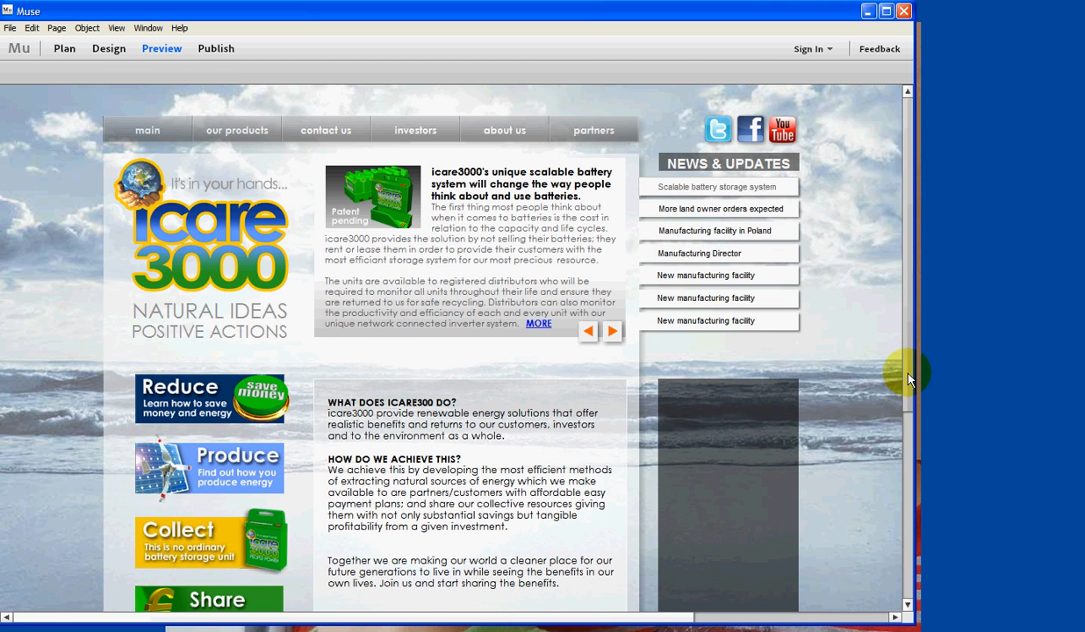
scroll(down, 3)
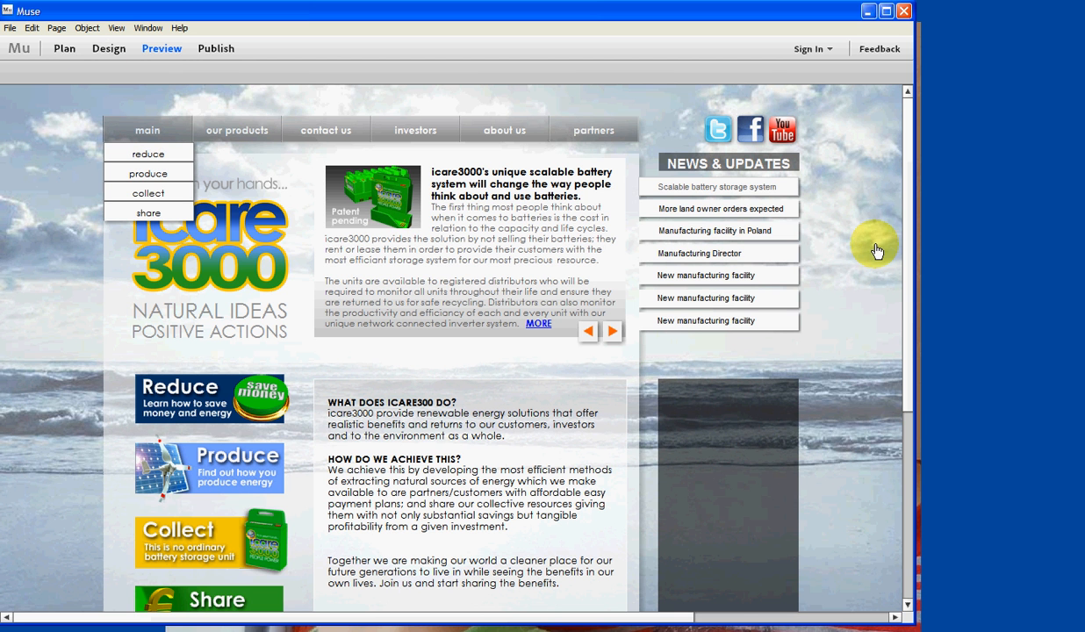
mouse_move(911, 382)
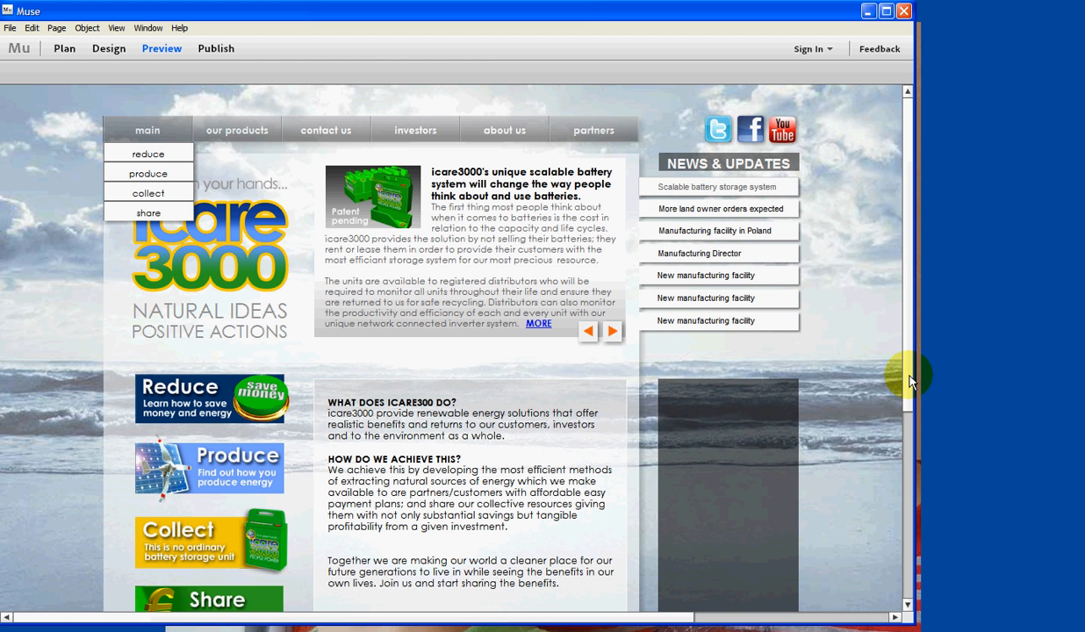
scroll(down, 3)
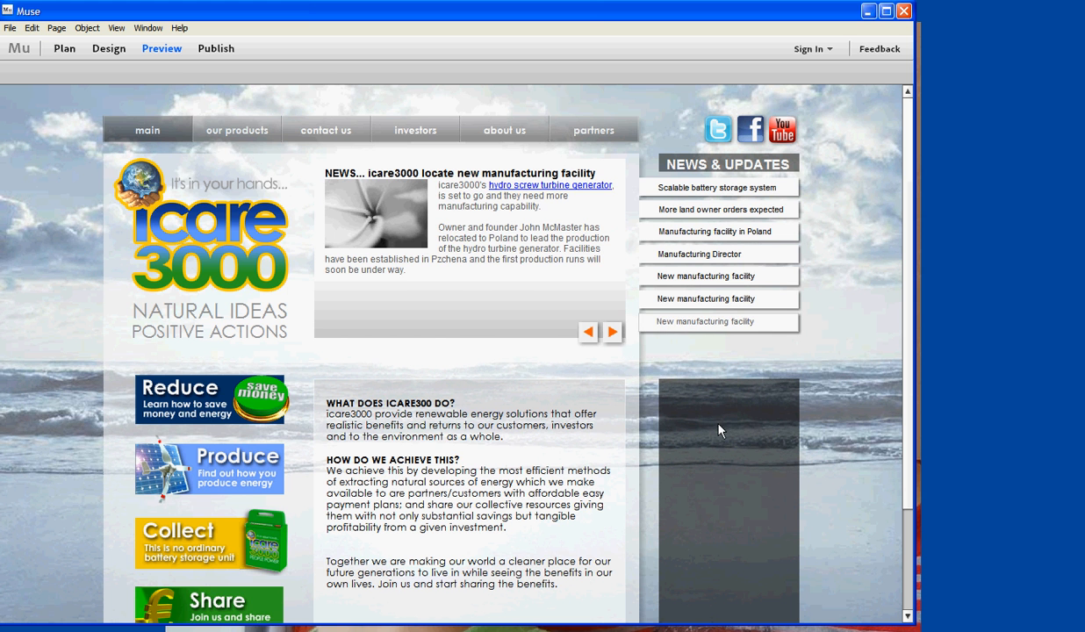
scroll(down, 3)
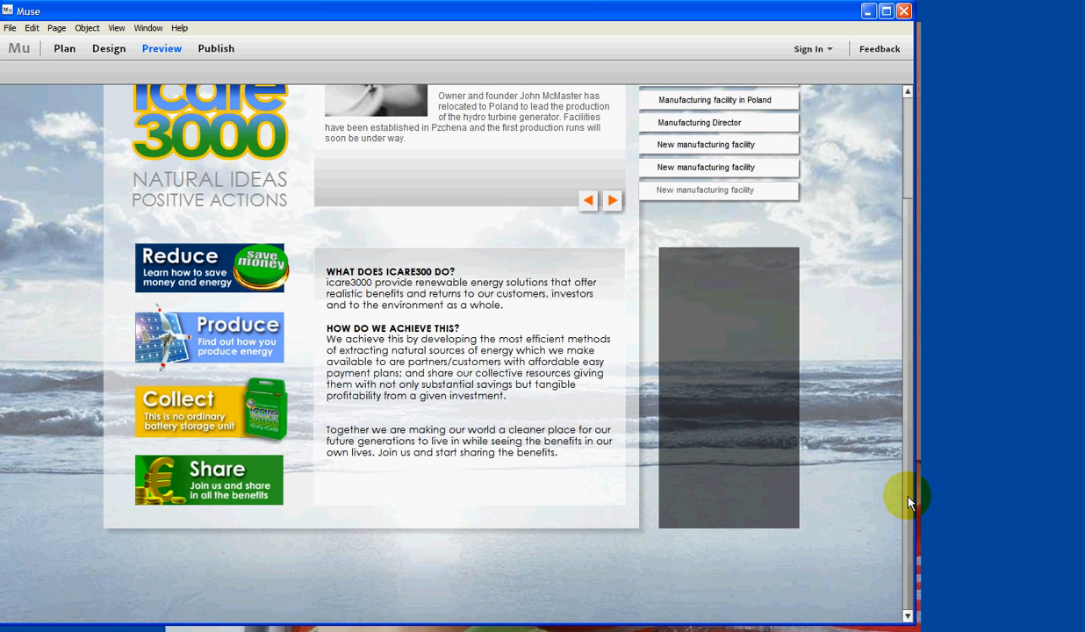